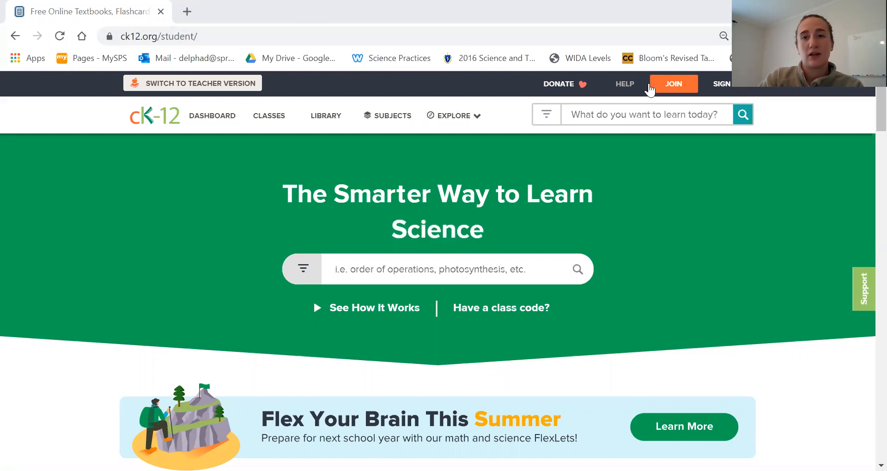
pyautogui.moveTo(674, 83)
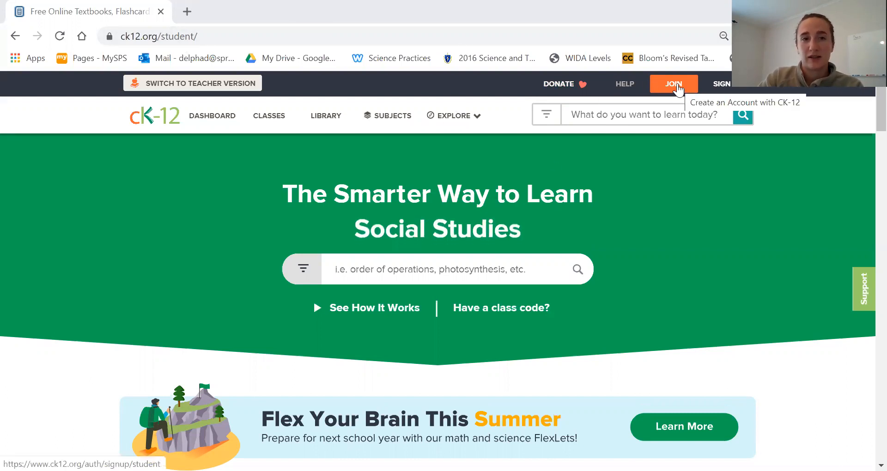
# Open the JOIN Student Sign Up page and scroll to the sign-up options
pyautogui.click(673, 83)
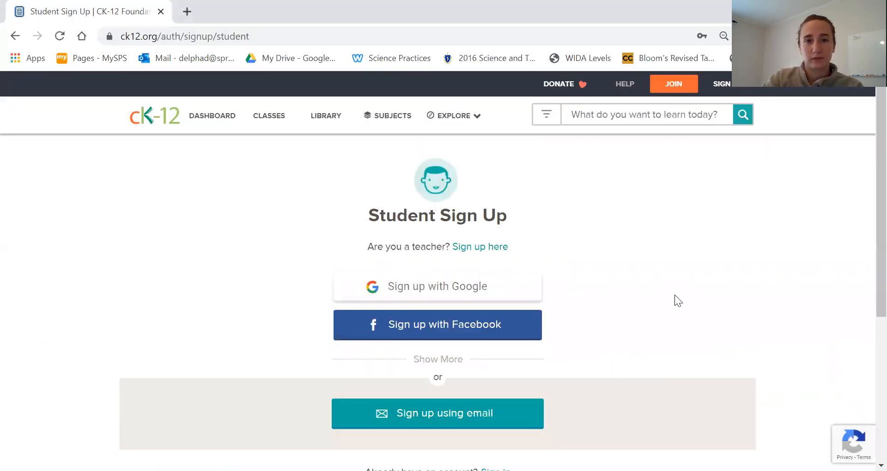
pyautogui.scroll(-3)
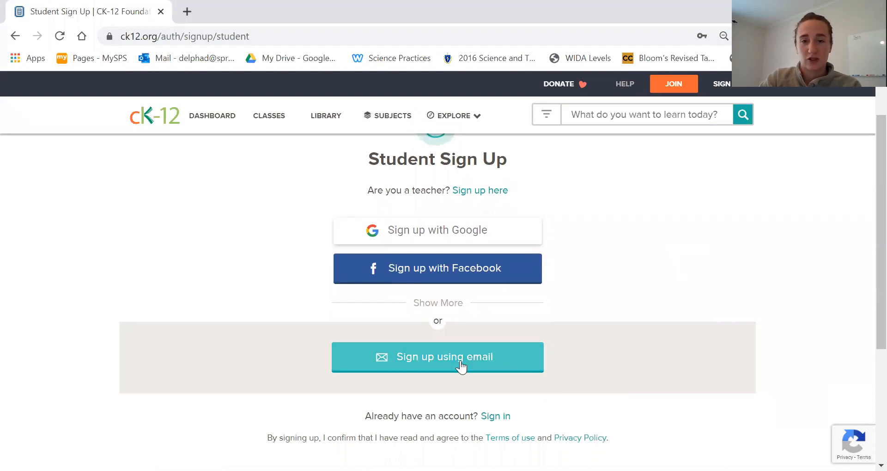
pyautogui.moveTo(575, 348)
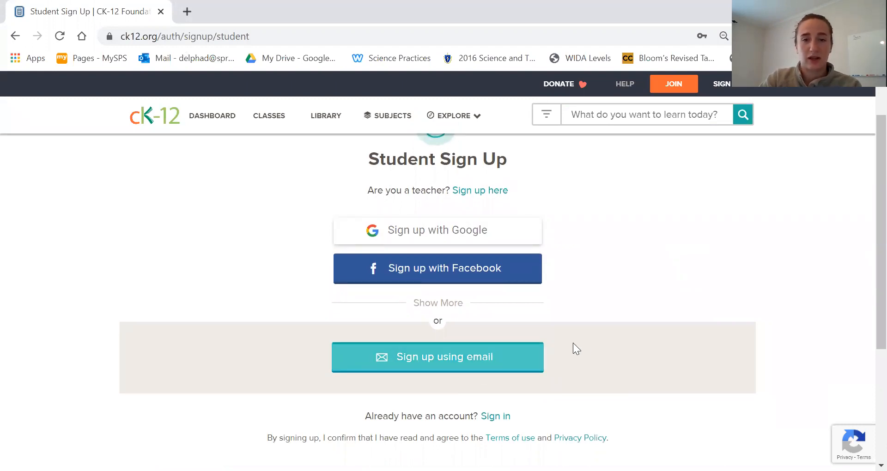
pyautogui.moveTo(436, 373)
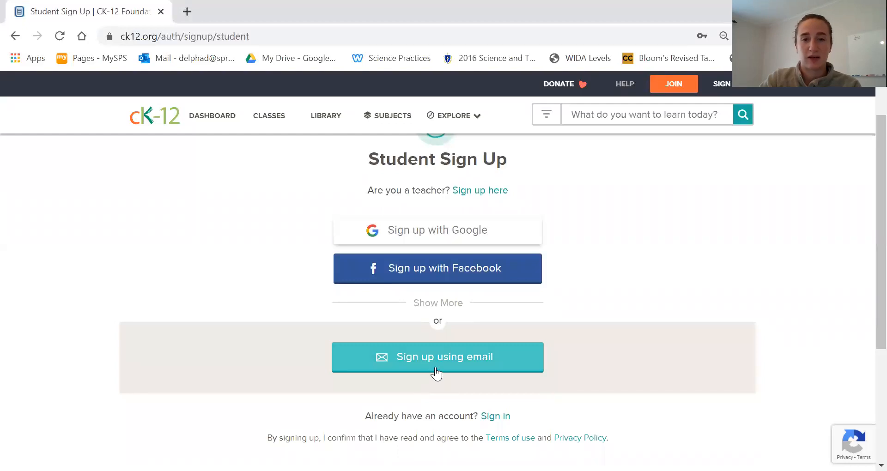
# Choose email sign-up and fill the student's full name from autofill
pyautogui.click(437, 357)
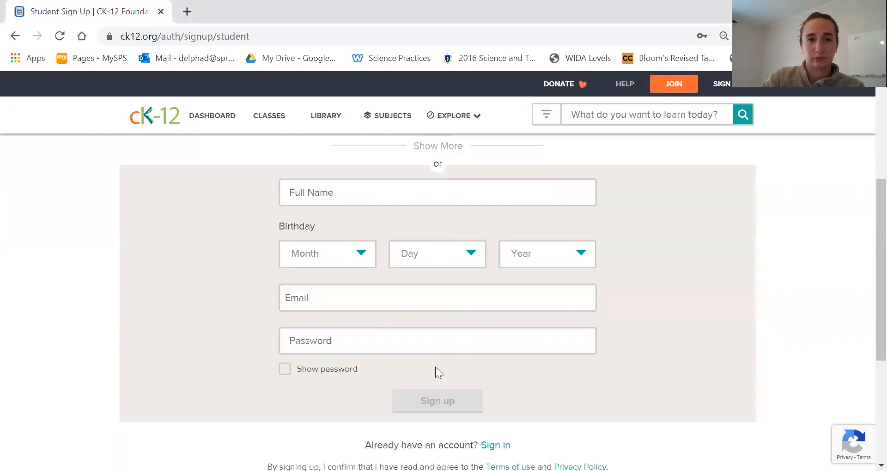
pyautogui.write('Da')
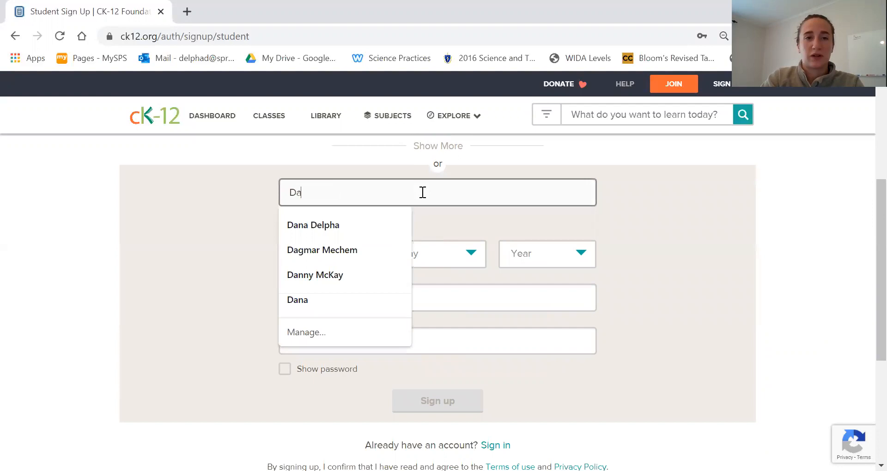
pyautogui.click(313, 224)
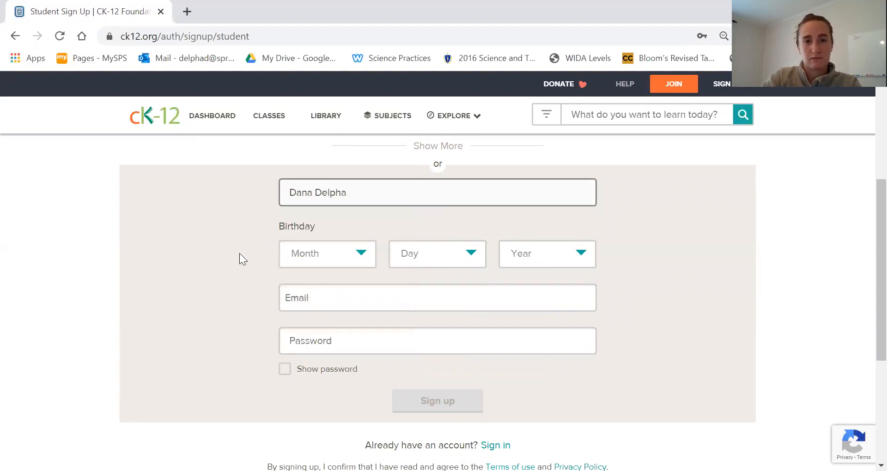
pyautogui.click(327, 254)
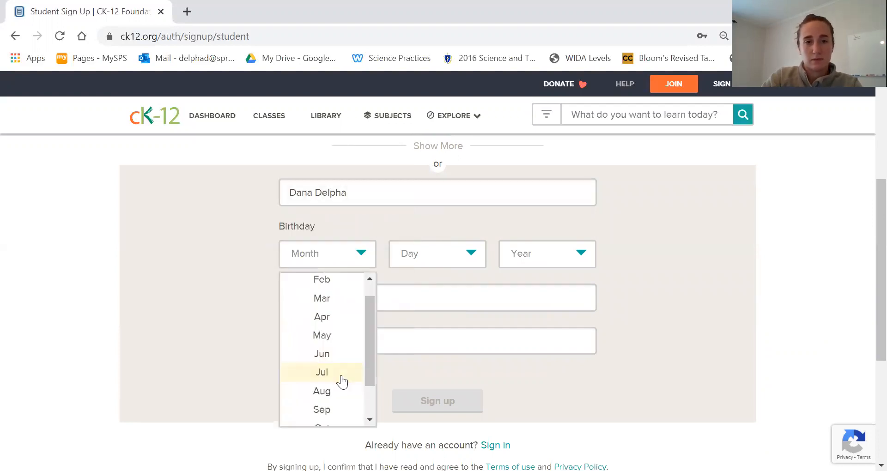
pyautogui.click(321, 391)
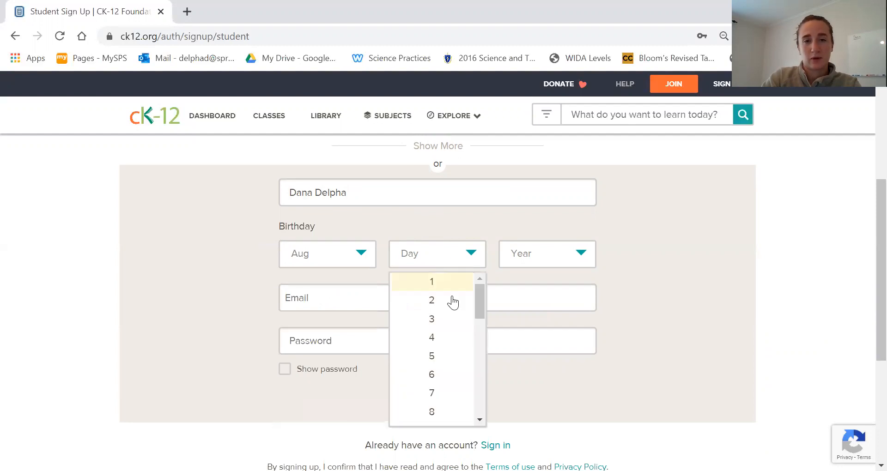
pyautogui.scroll(-3)
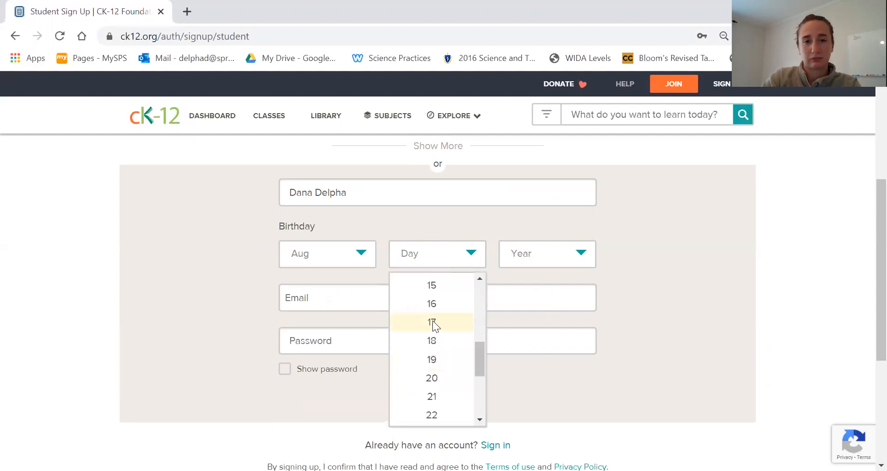
pyautogui.click(431, 322)
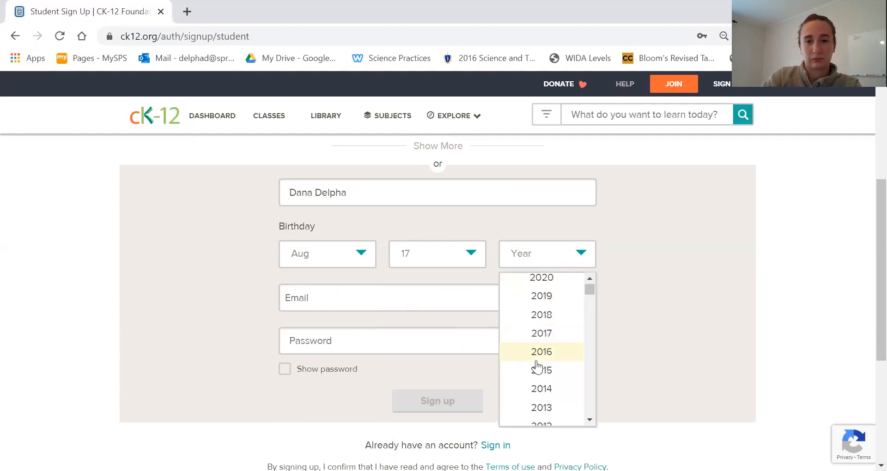
pyautogui.scroll(-3)
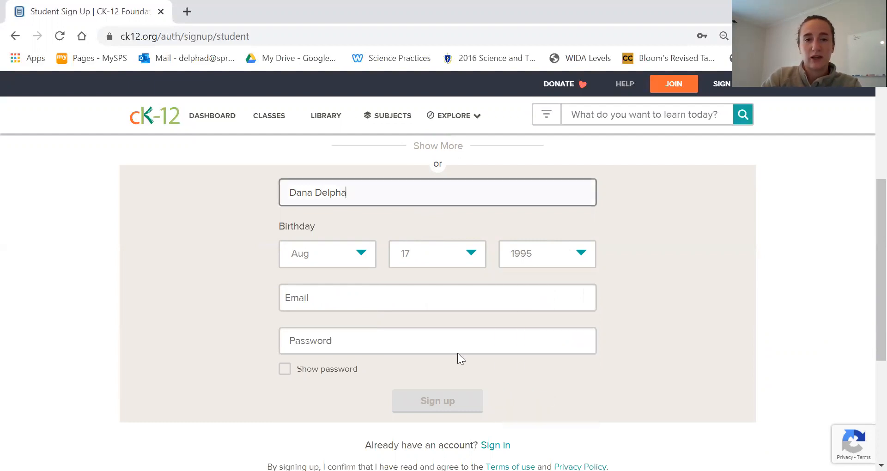
# Enter the springfieldpublicschool email address on the sign-up form
pyautogui.click(436, 297)
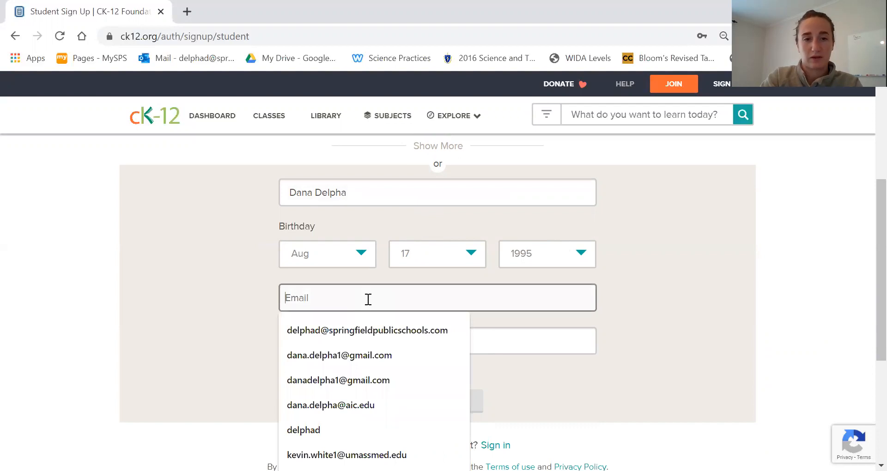
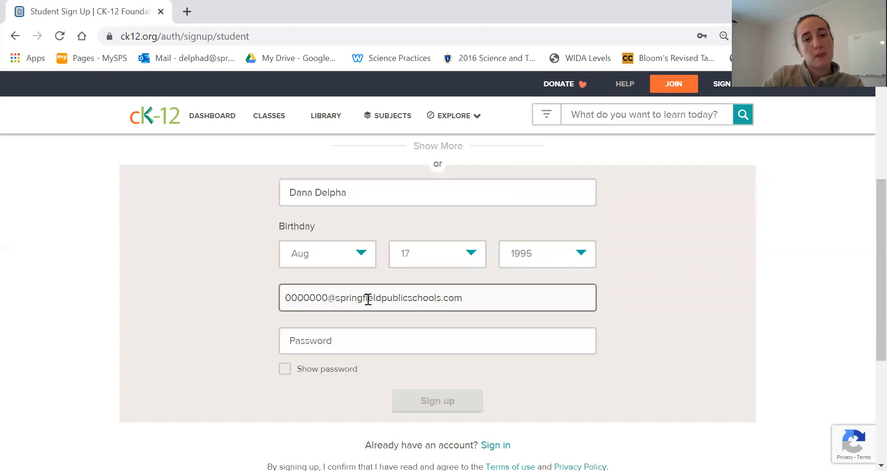
# Enter the password, show it to check, and submit the sign-up
pyautogui.click(438, 340)
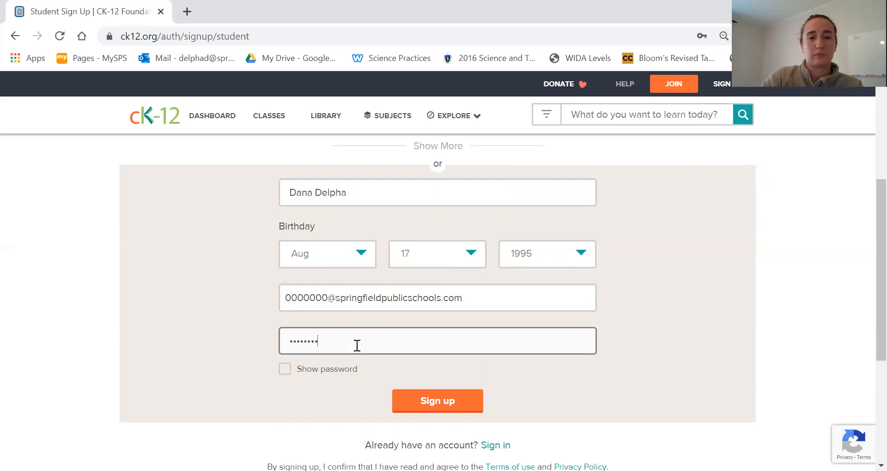
pyautogui.click(284, 368)
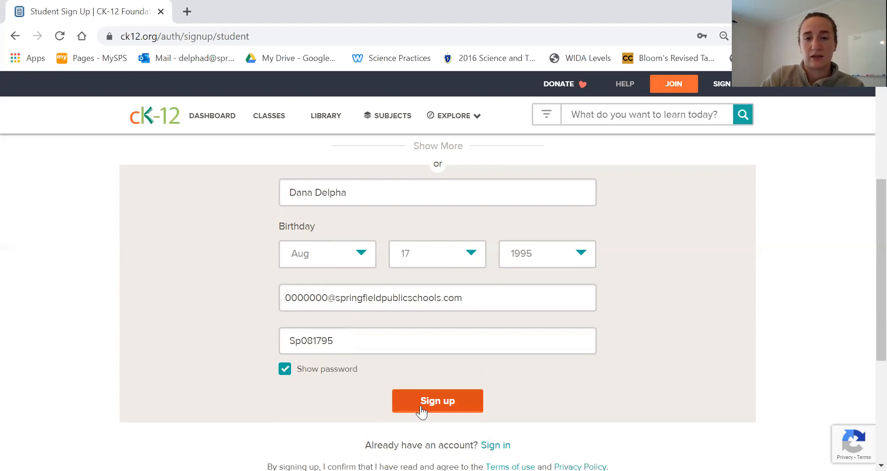
pyautogui.click(438, 401)
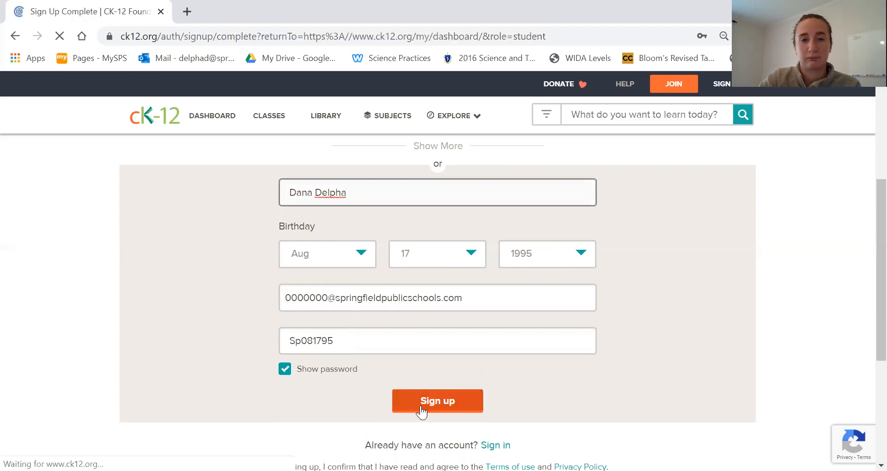
# Continue past Account Created and click Done on the profile popup to reach the dashboard
pyautogui.click(437, 401)
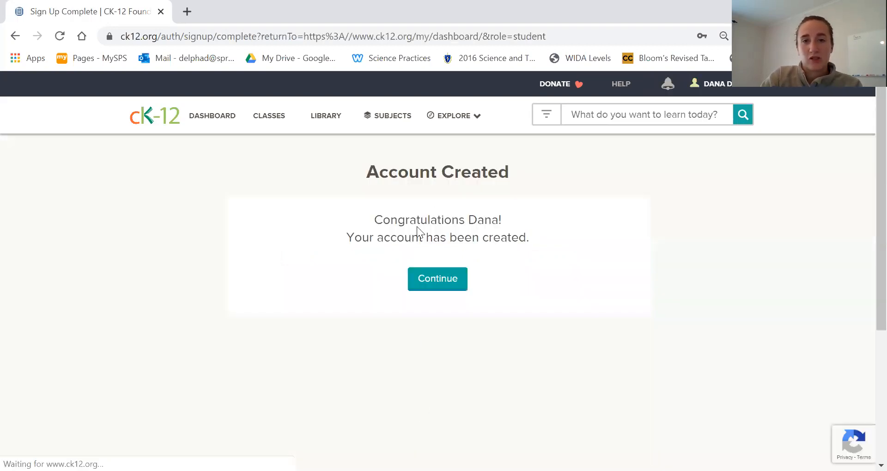
pyautogui.click(437, 278)
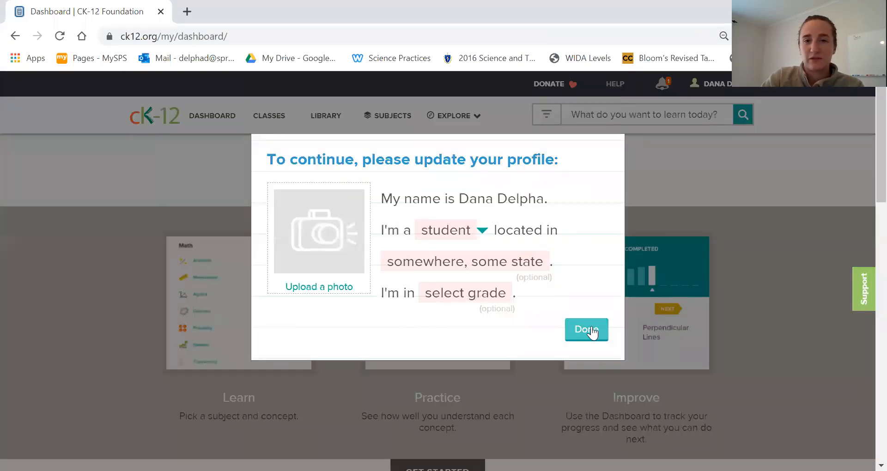
pyautogui.click(586, 329)
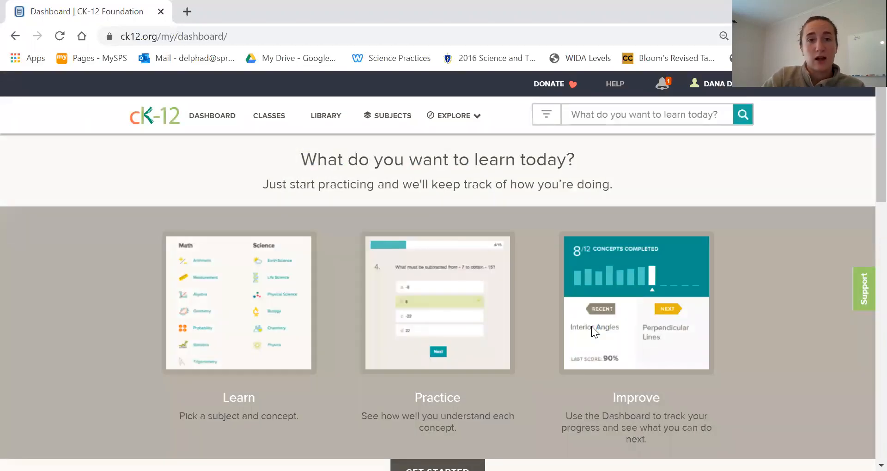
pyautogui.scroll(-3)
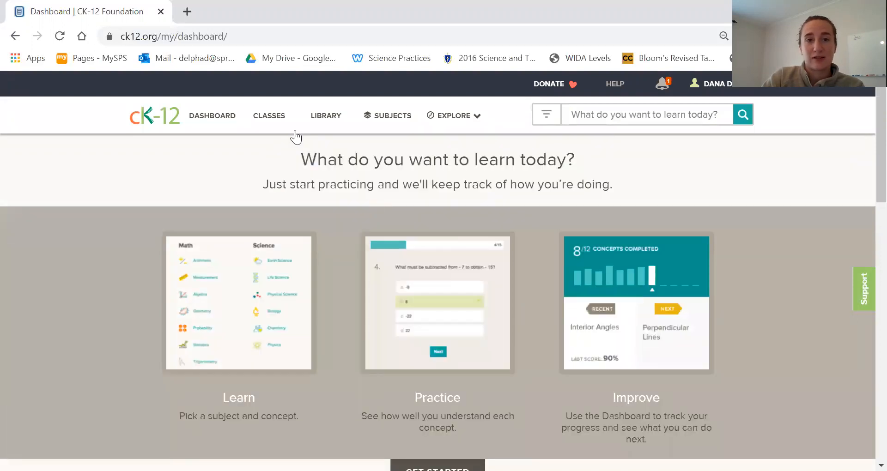
pyautogui.moveTo(269, 115)
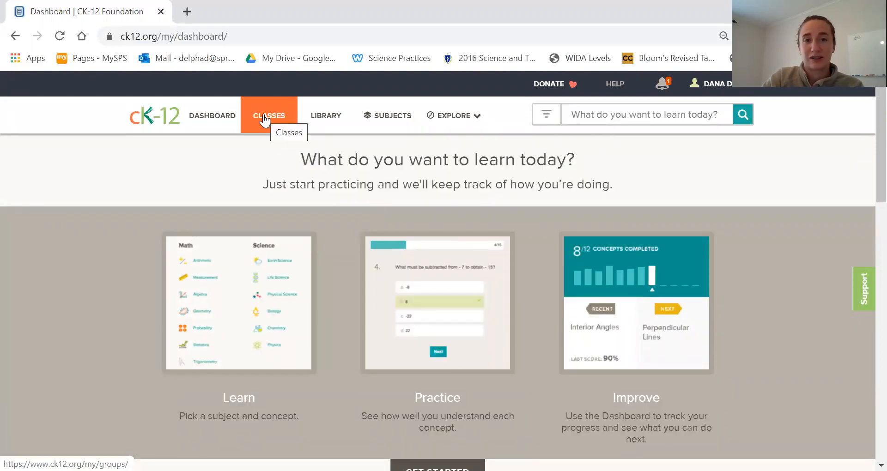
pyautogui.click(268, 116)
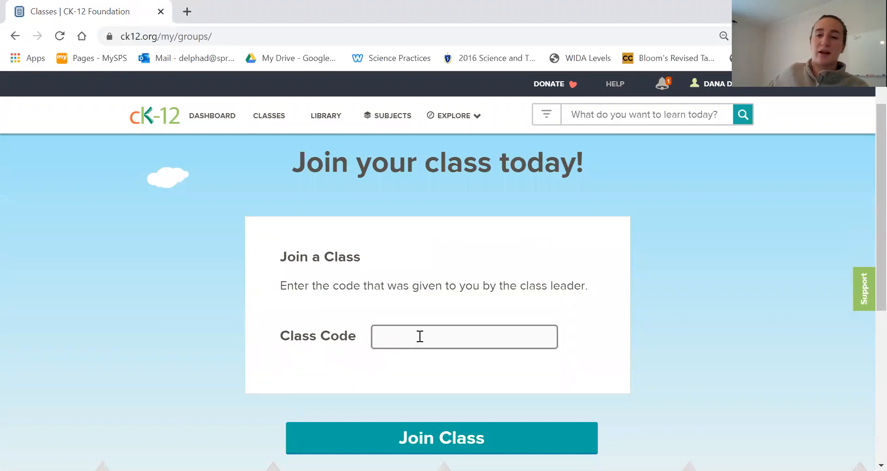
pyautogui.click(463, 337)
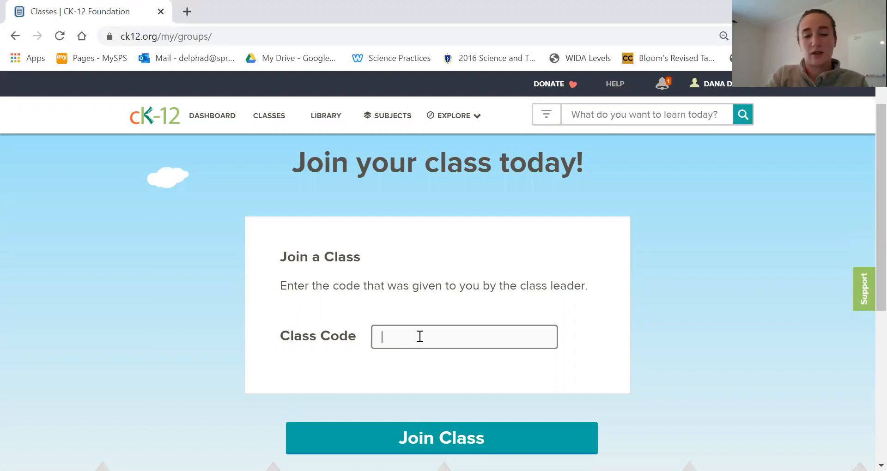
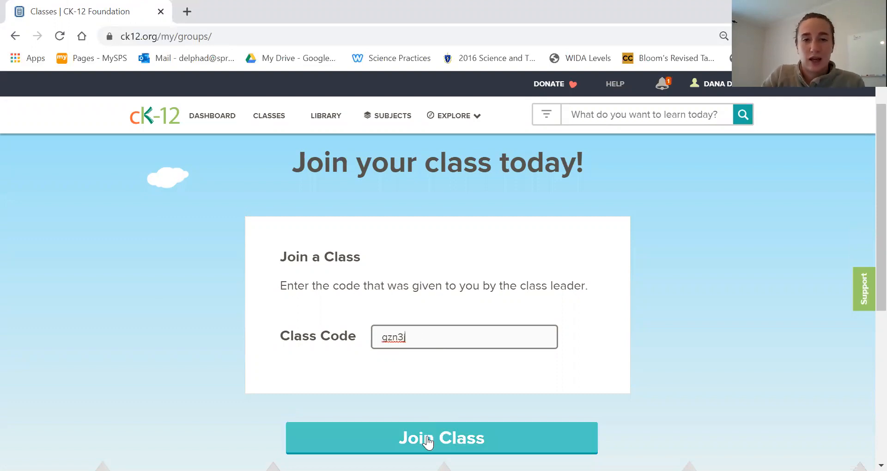
pyautogui.click(441, 437)
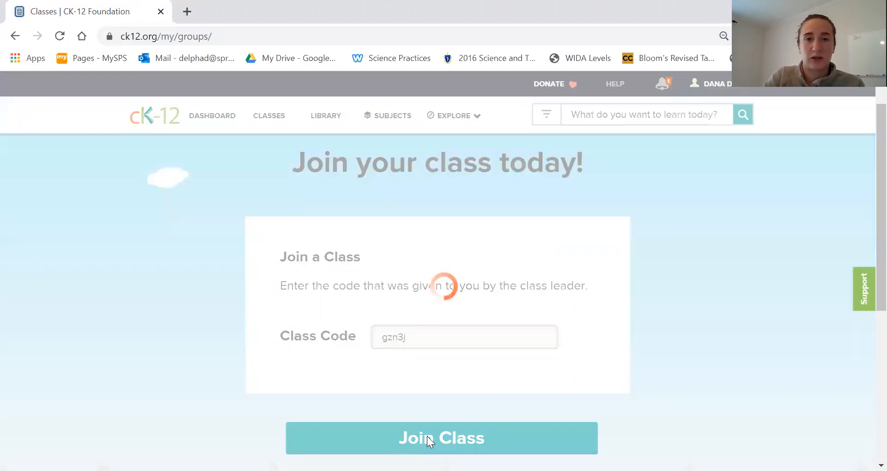
pyautogui.click(440, 438)
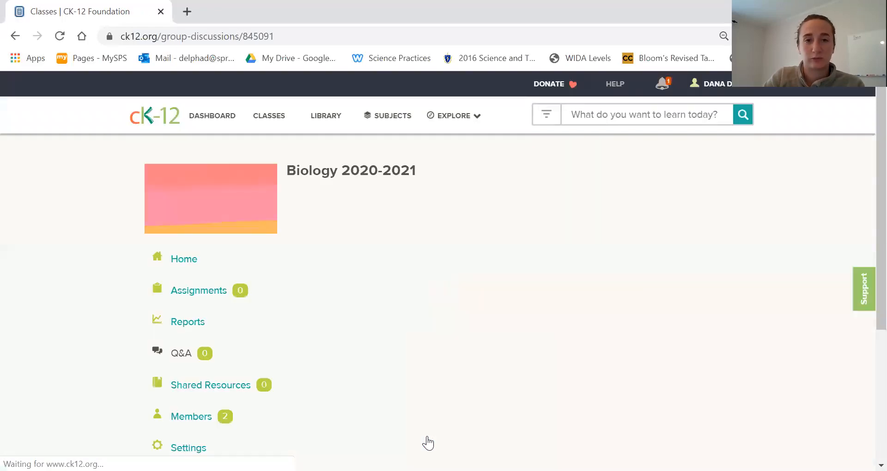
# Decline the Q&A welcome walkthrough and view the class's assignments
pyautogui.click(181, 353)
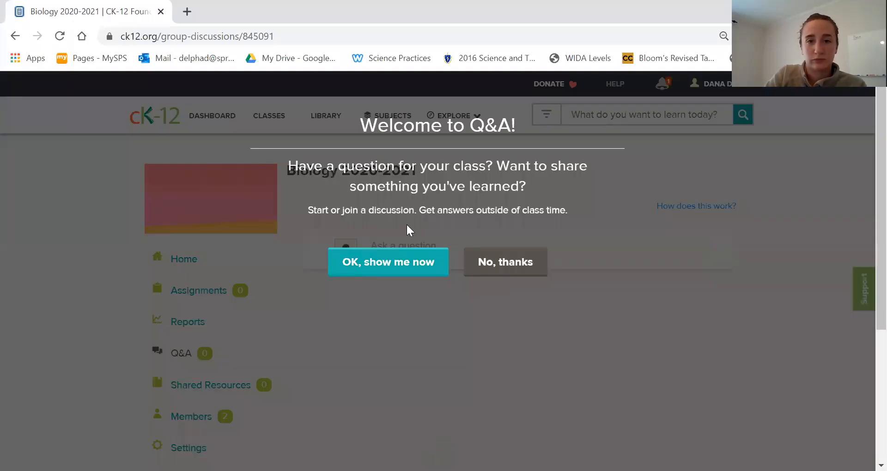
pyautogui.moveTo(388, 261)
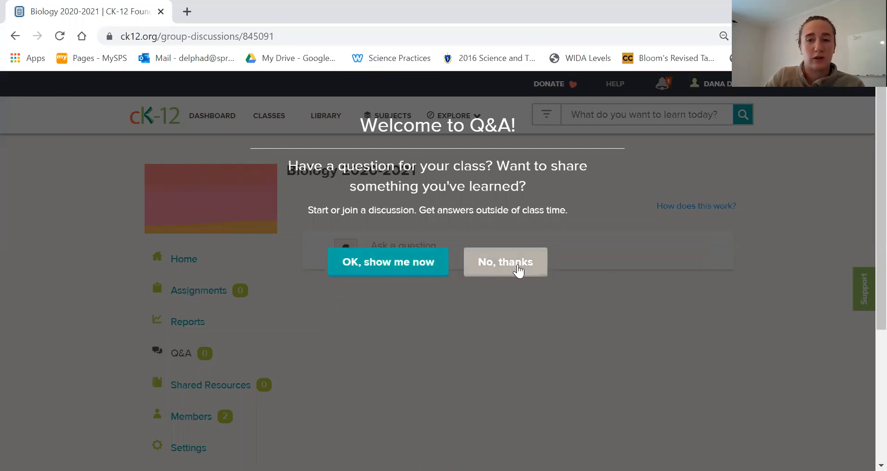
pyautogui.click(504, 262)
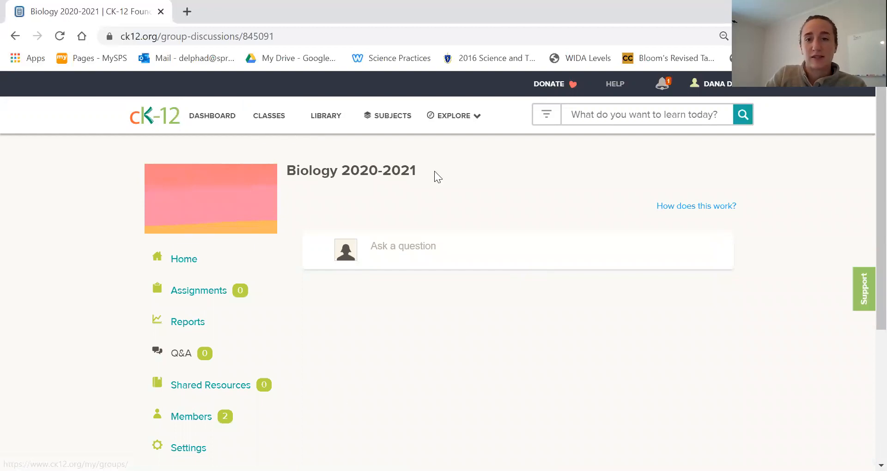
pyautogui.moveTo(480, 204)
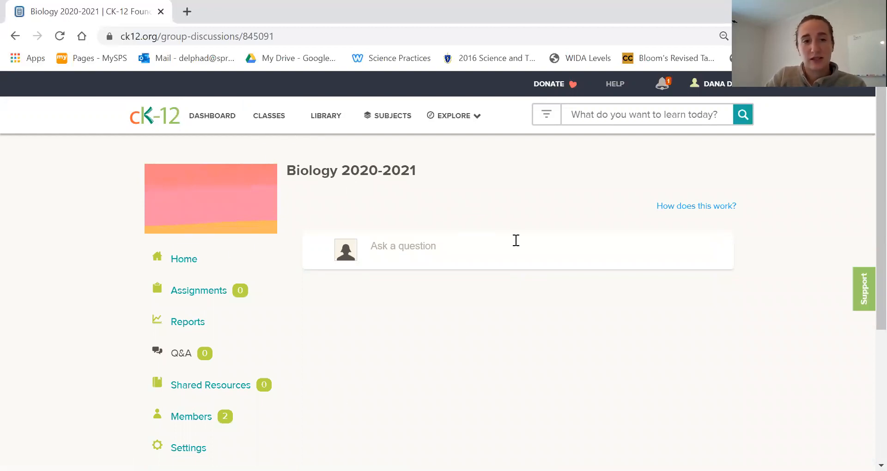
pyautogui.click(198, 290)
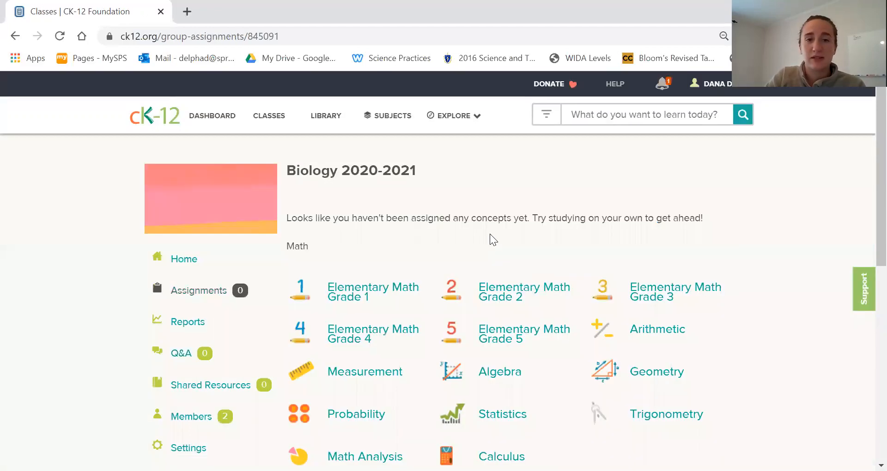
pyautogui.scroll(-3)
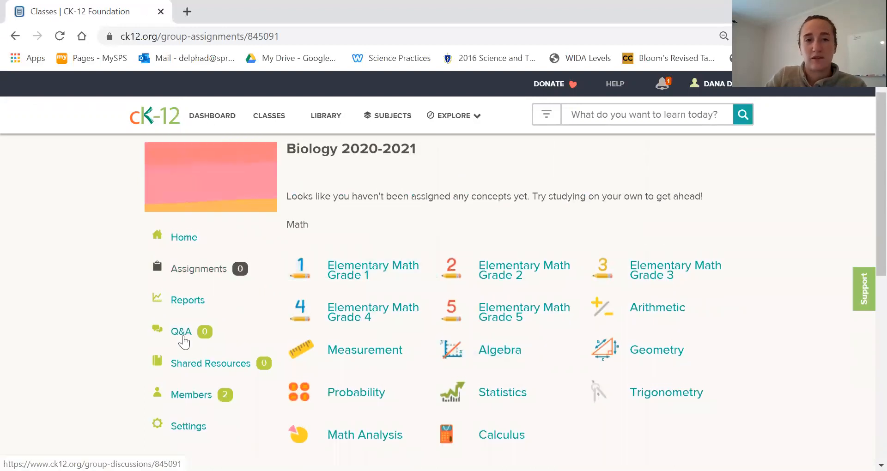
pyautogui.click(181, 332)
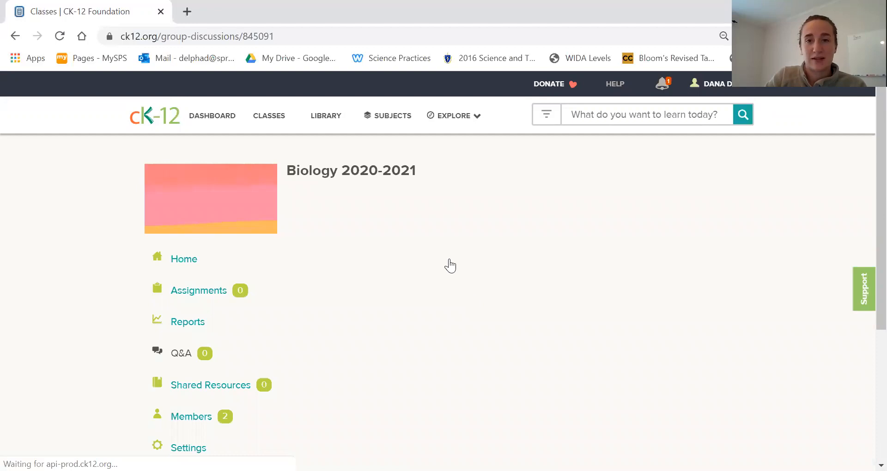